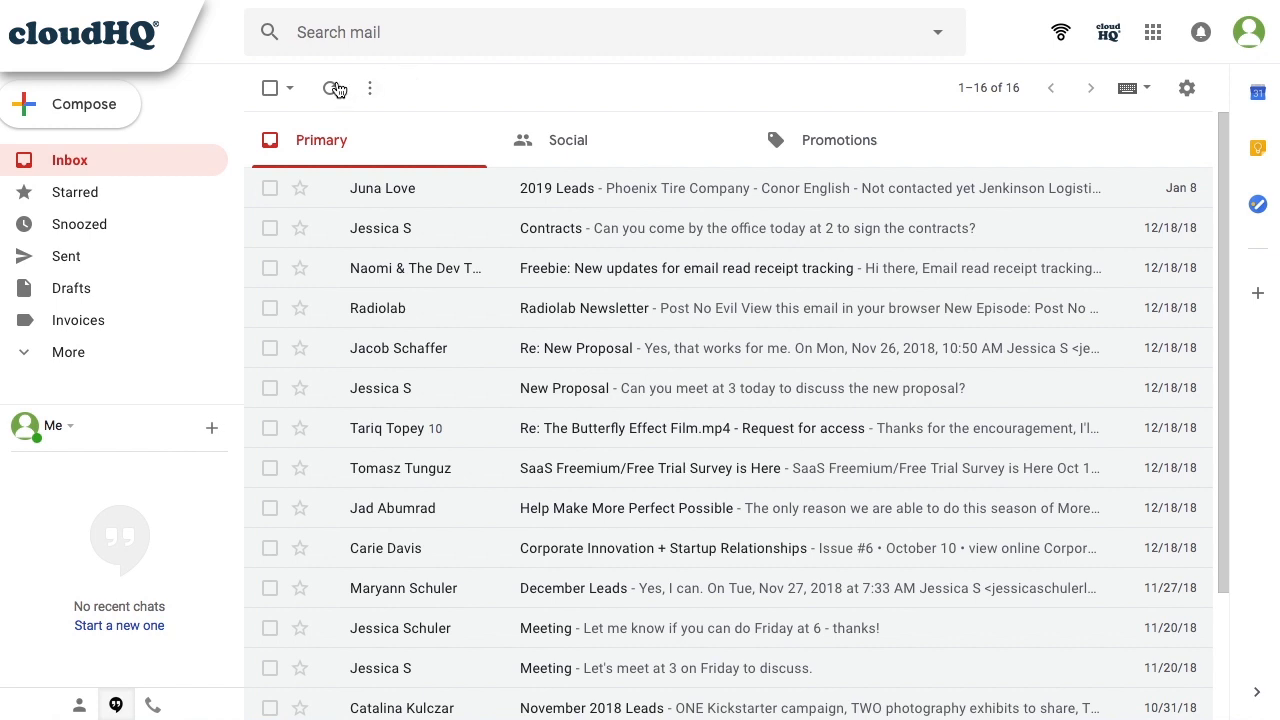
# Step: Start a new blank email message from the Gmail inbox
pyautogui.click(70, 104)
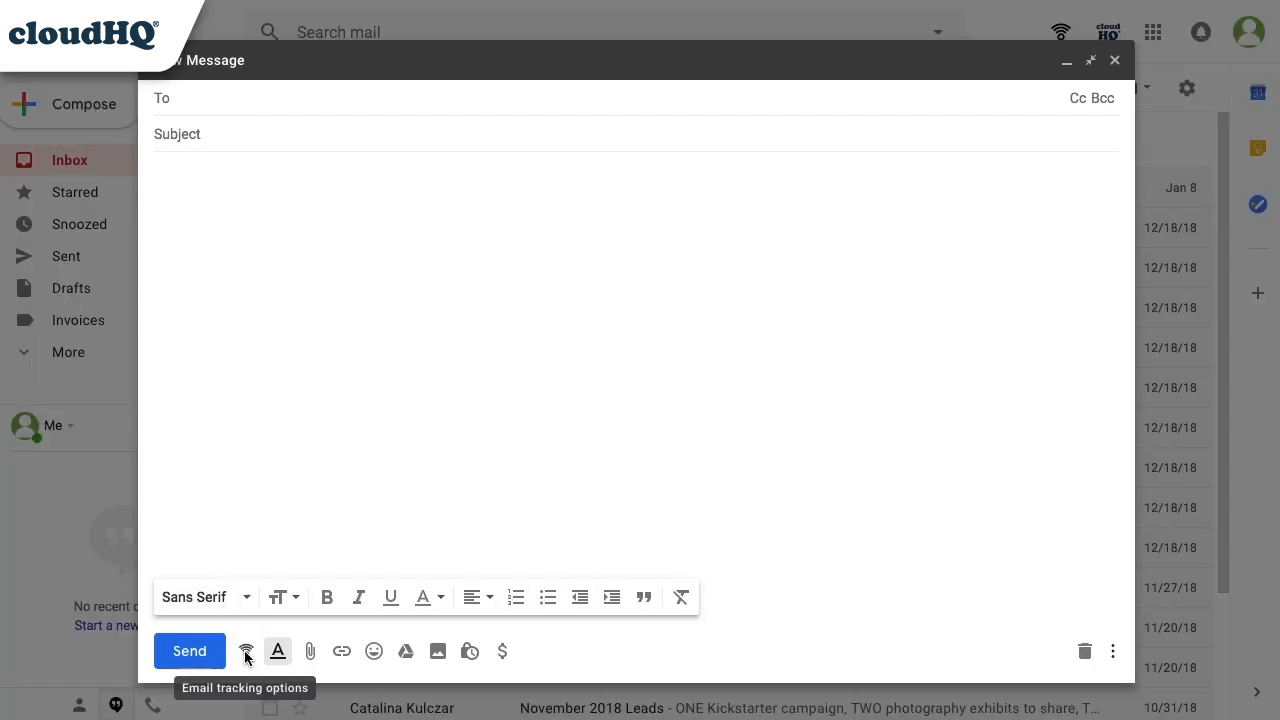
# Step: Show the message's tracking options and go to Manage settings on the Email Tracker dashboard
pyautogui.click(246, 651)
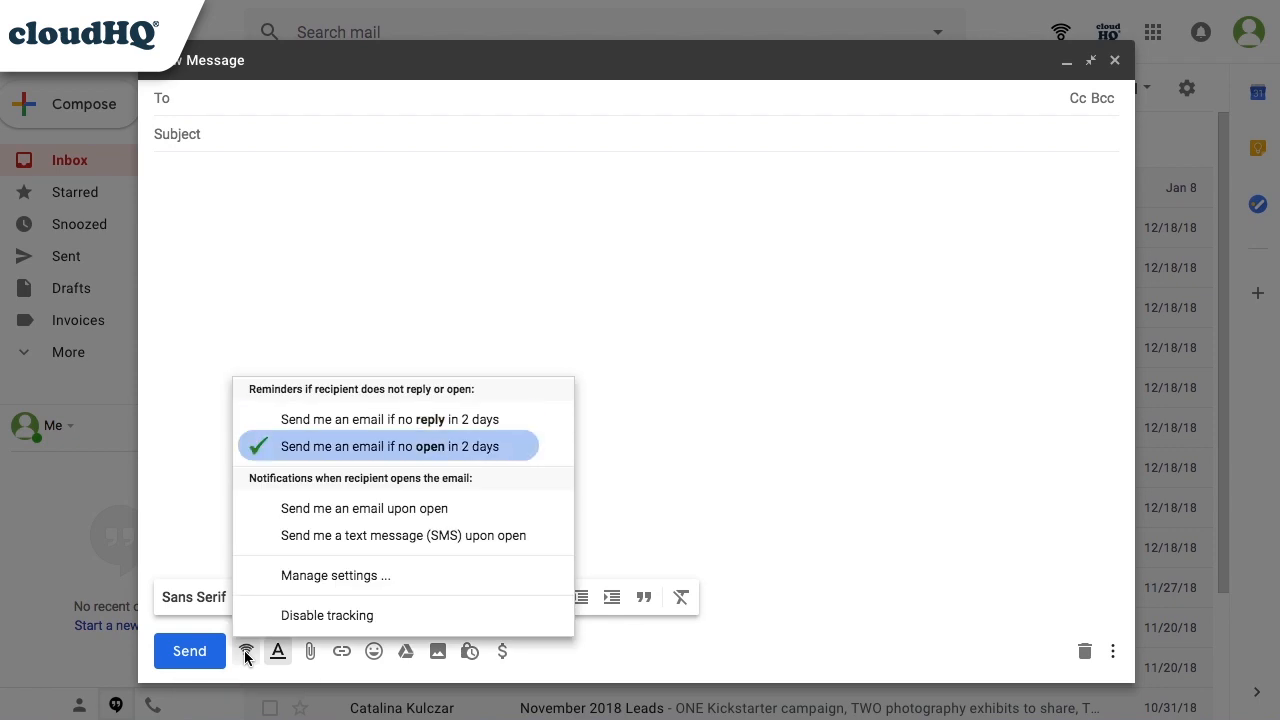
pyautogui.moveTo(389, 446)
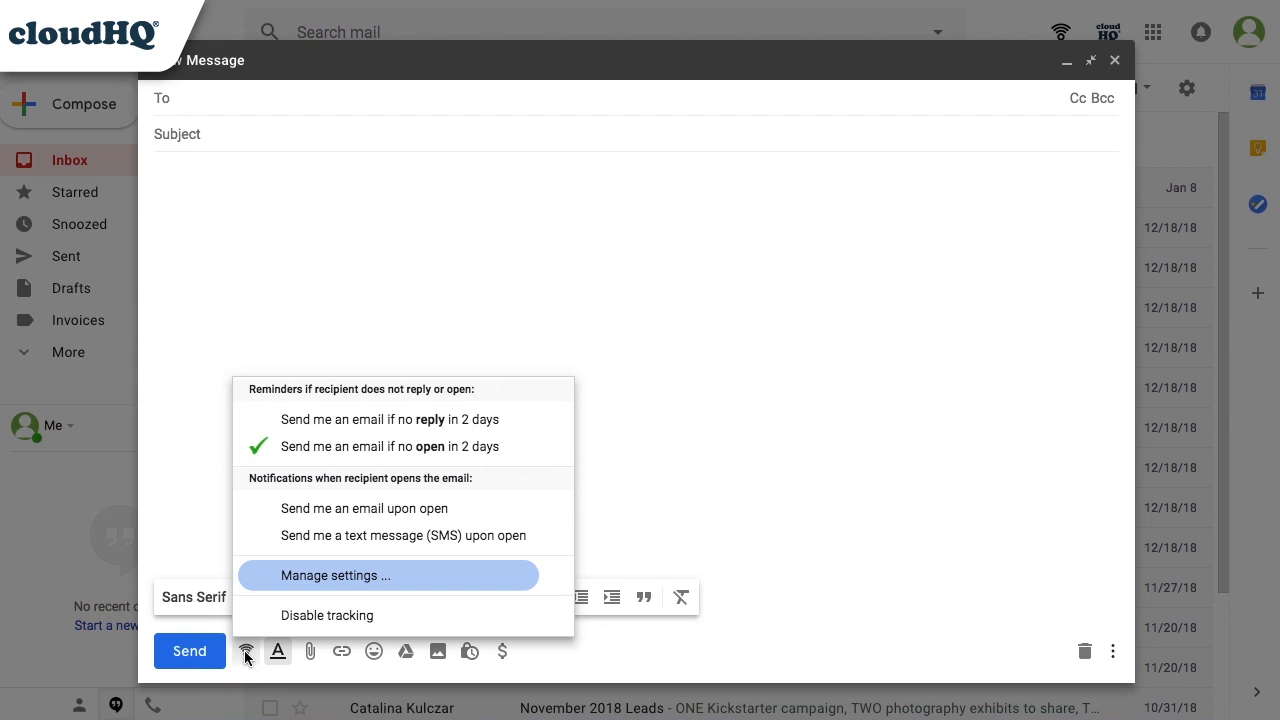
pyautogui.moveTo(327, 614)
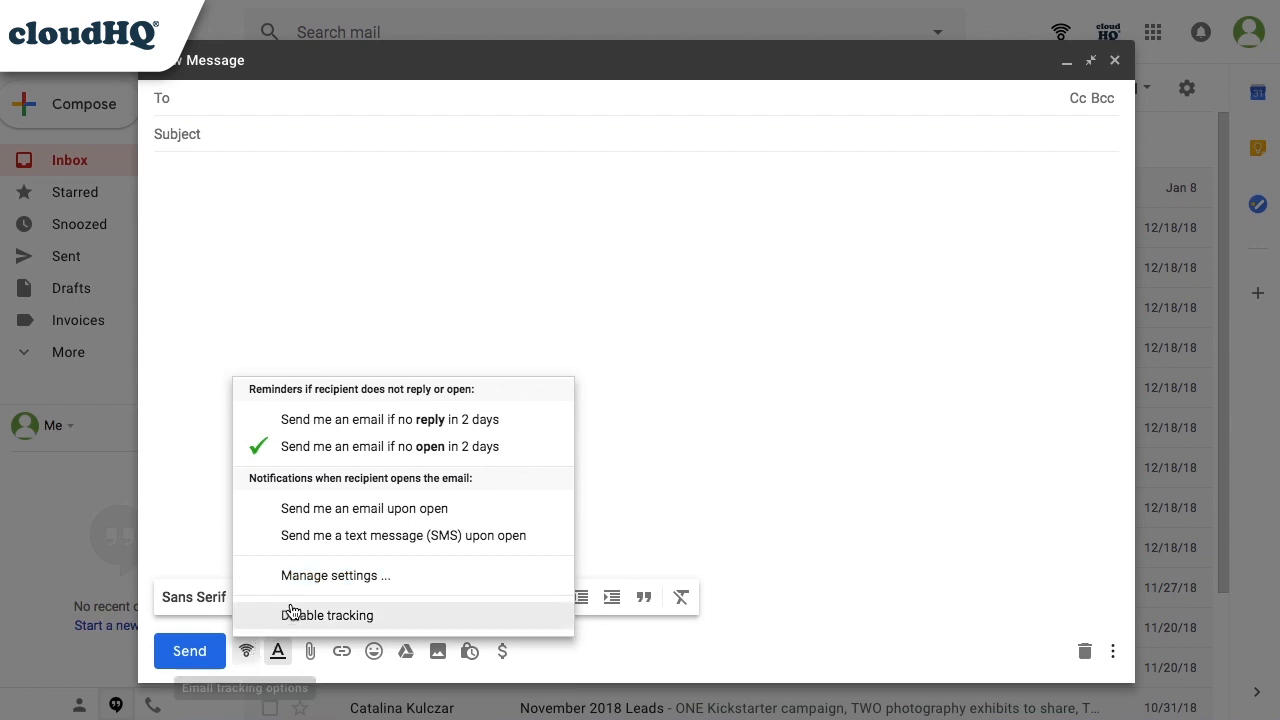
pyautogui.click(335, 575)
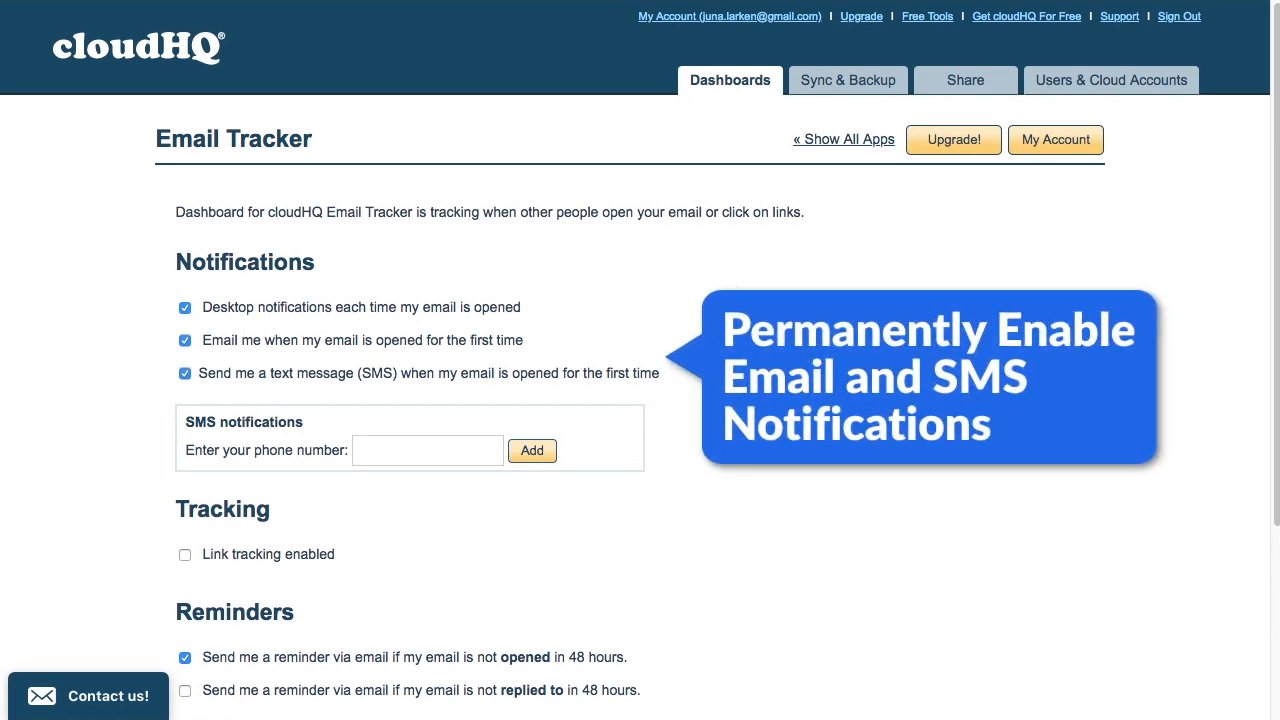
# Step: Enable link tracking for sent emails and move down to the reminder settings
pyautogui.click(184, 554)
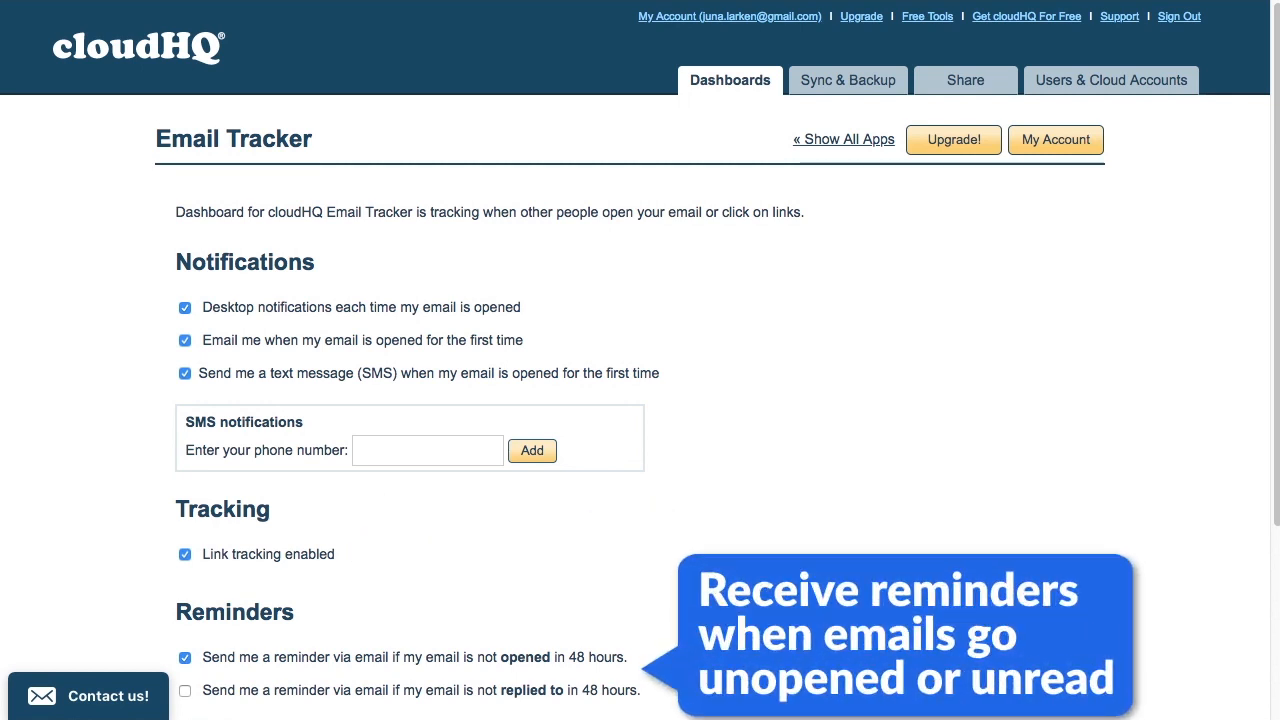
pyautogui.scroll(-3)
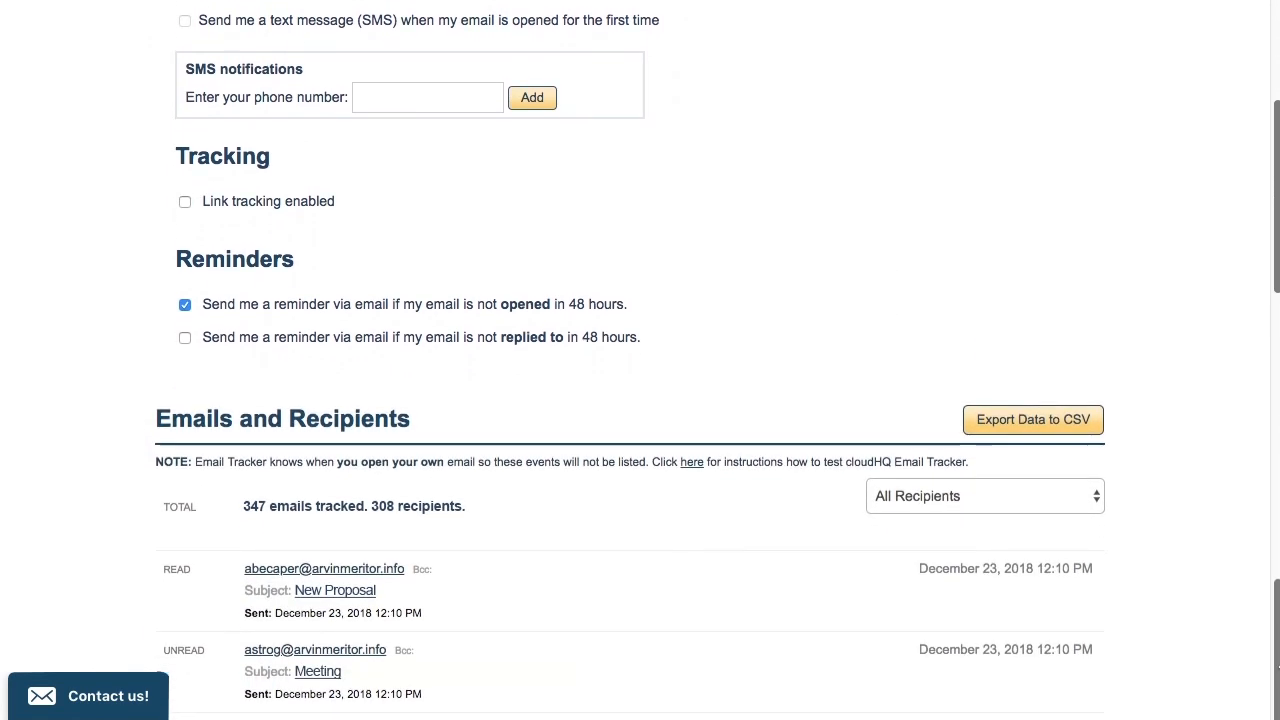
# Step: Bring the Emails and Recipients list with READ/UNREAD labels into view
pyautogui.scroll(-3)
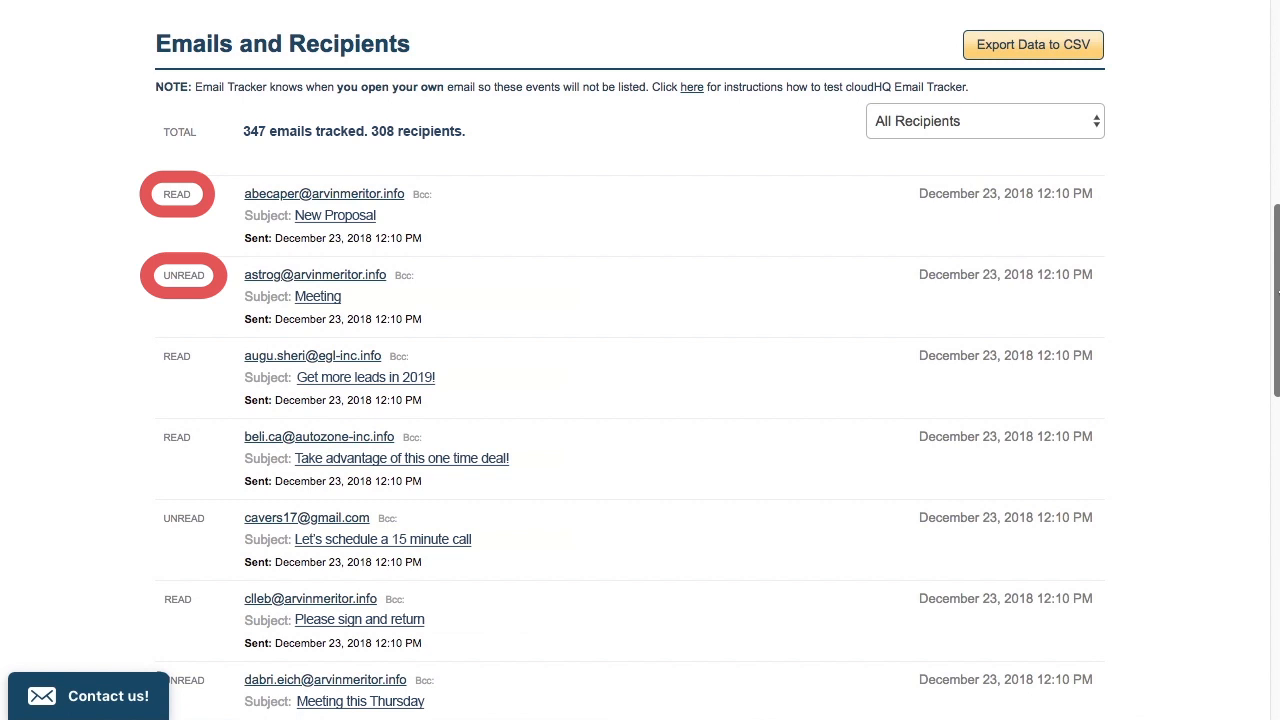
pyautogui.moveTo(1032, 44)
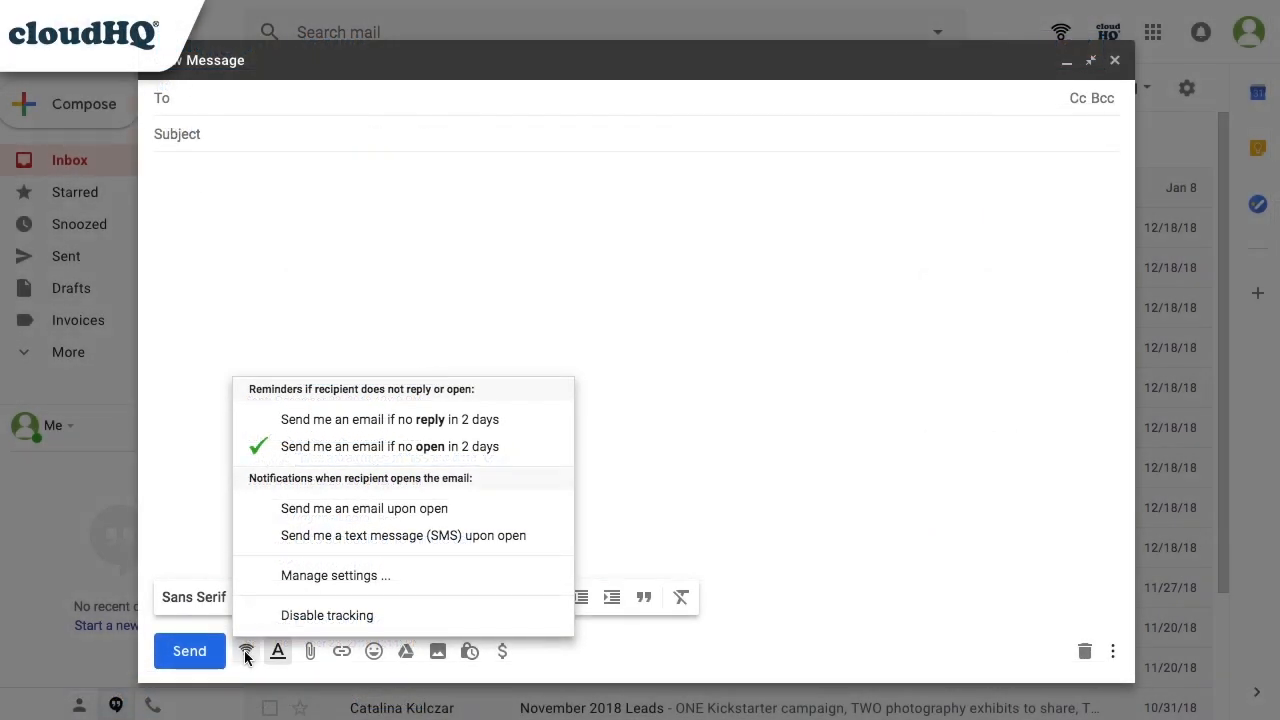
pyautogui.moveTo(327, 615)
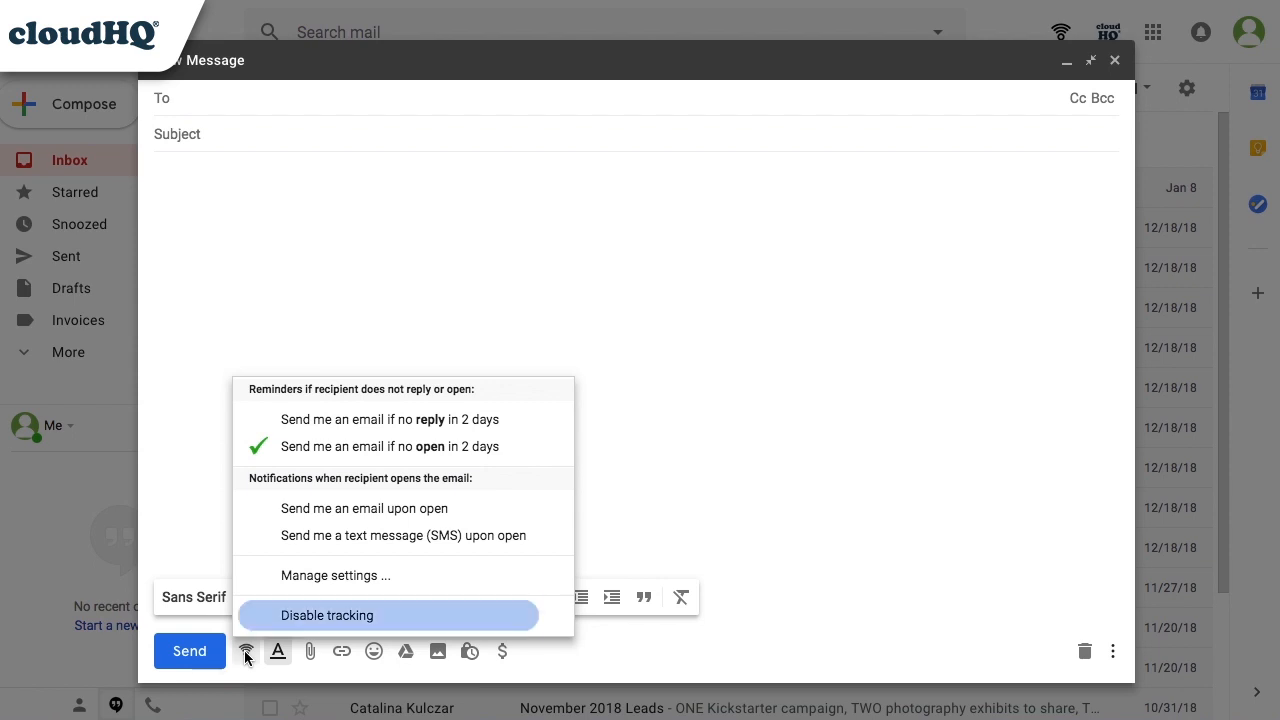
pyautogui.moveTo(277, 518)
pyautogui.write('Can you meet at 3?')
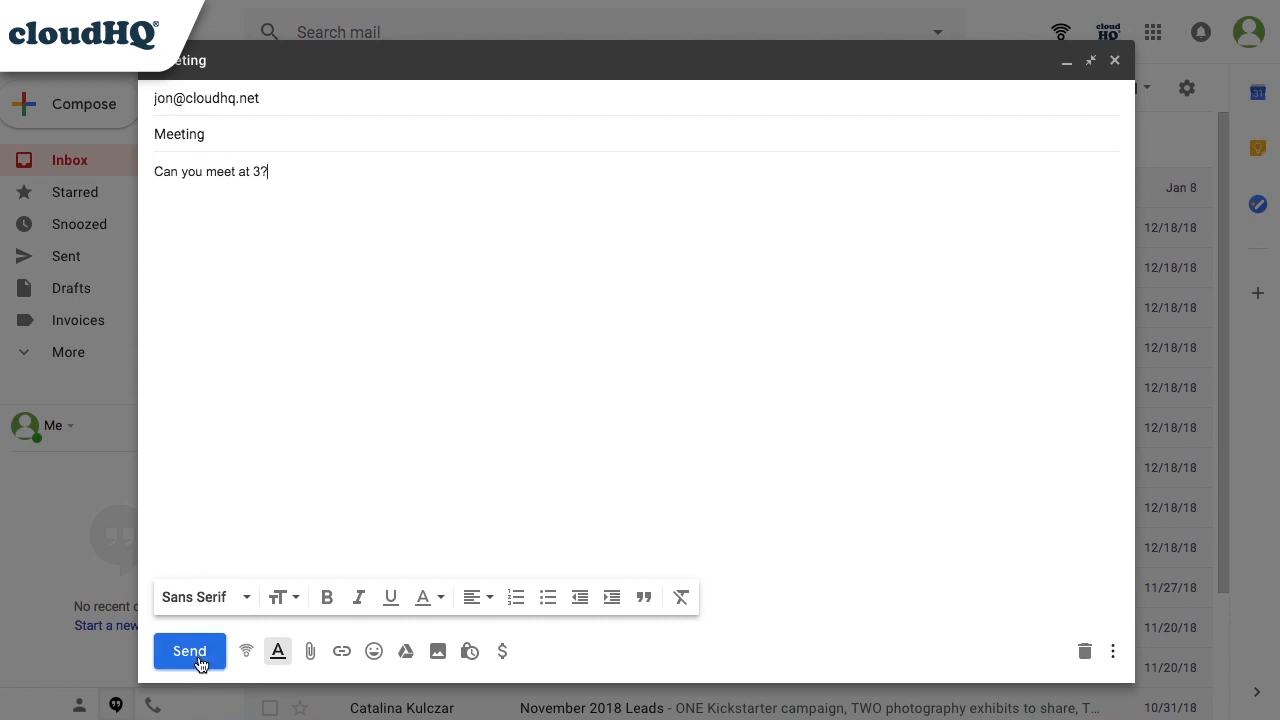
pyautogui.click(189, 651)
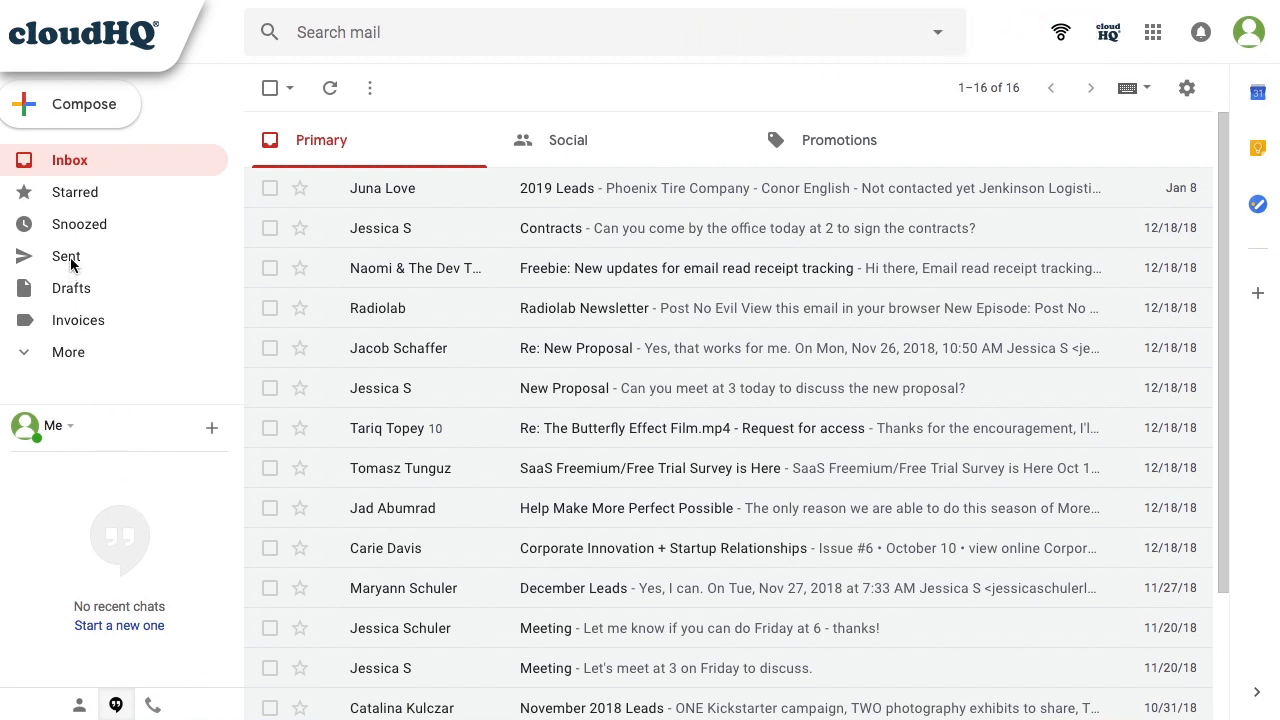
# Step: Show the Sent folder with its tracked/read status icons
pyautogui.click(66, 256)
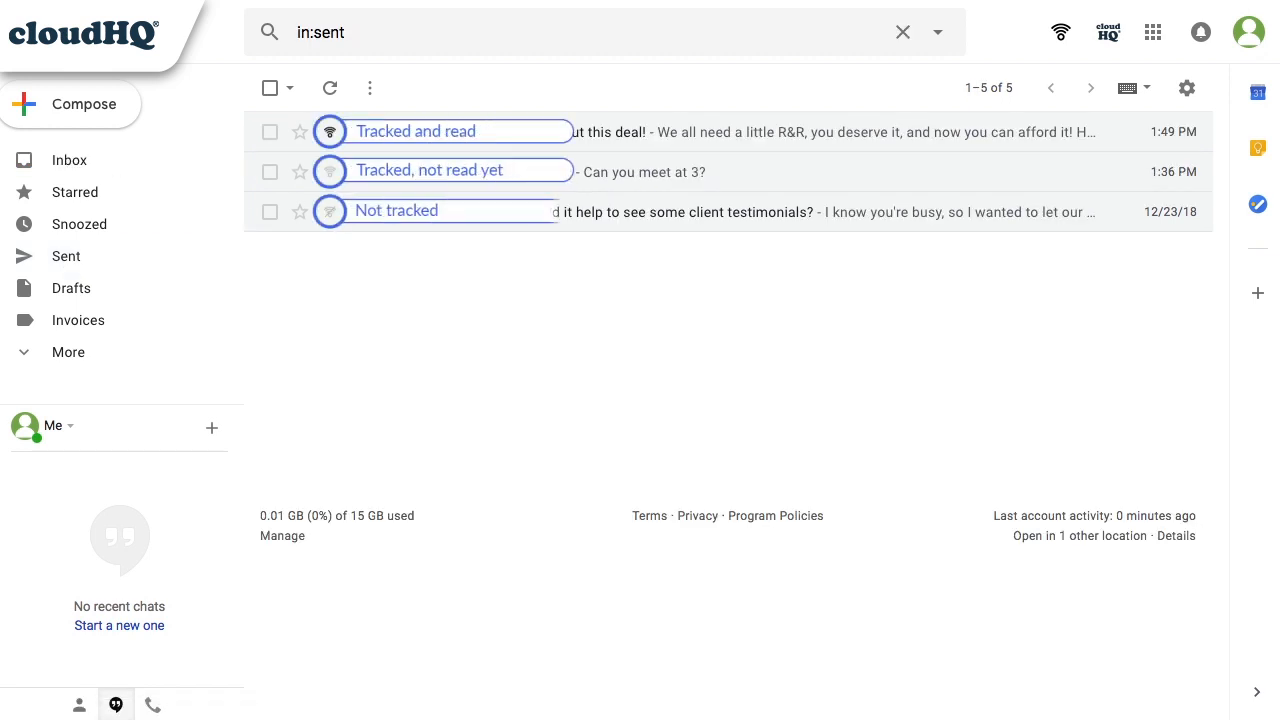